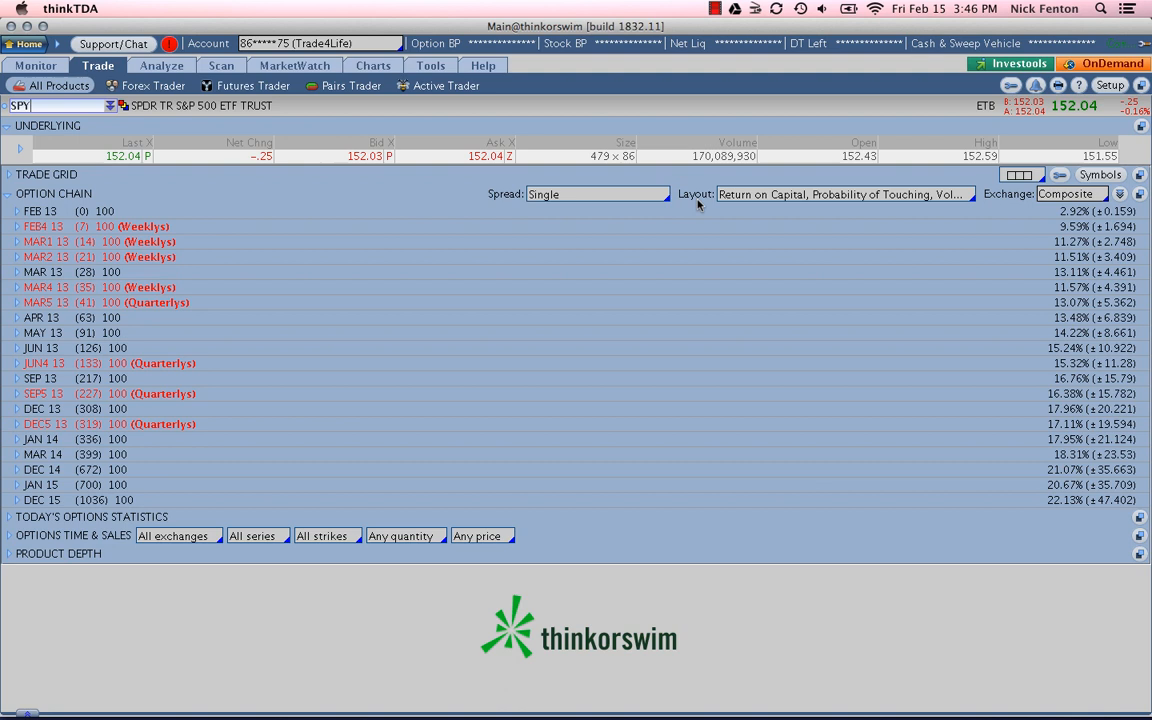
mouse_move(960, 200)
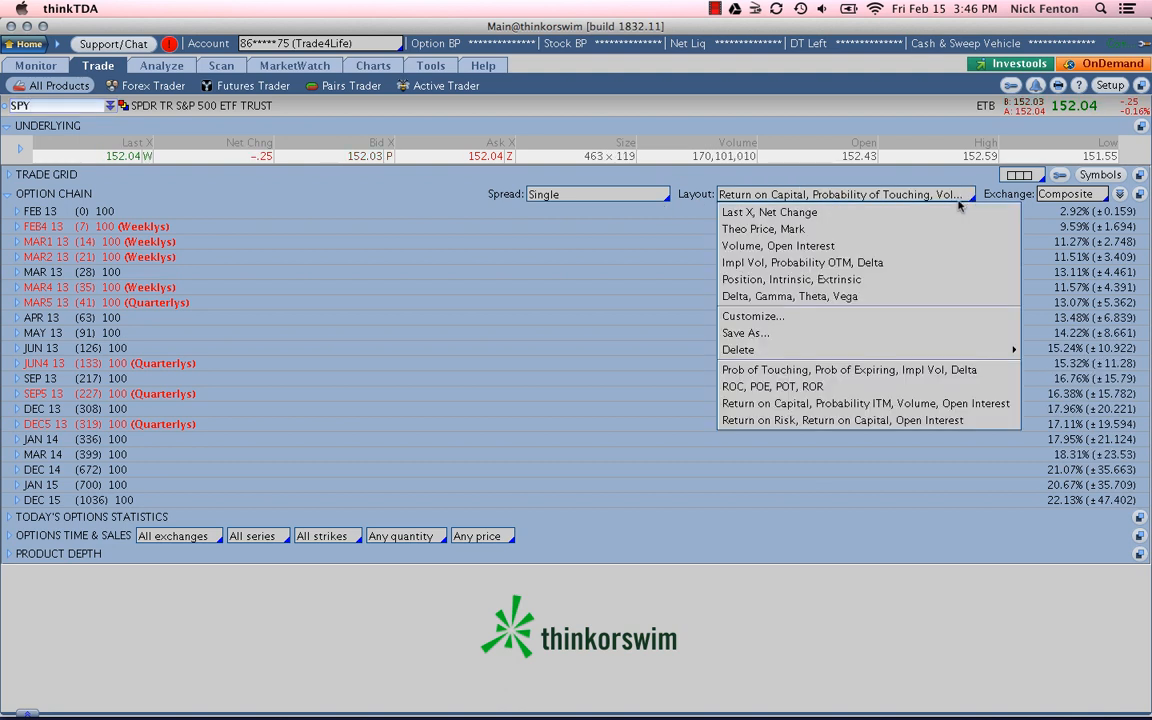
mouse_move(778, 244)
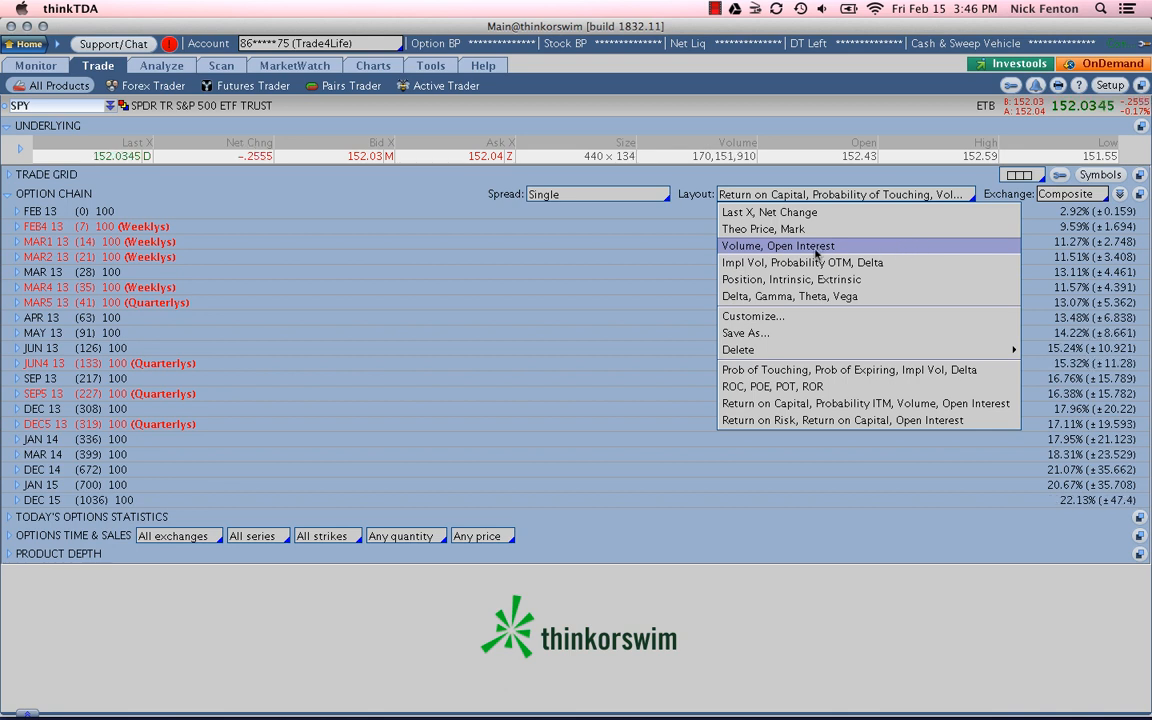
mouse_move(844, 252)
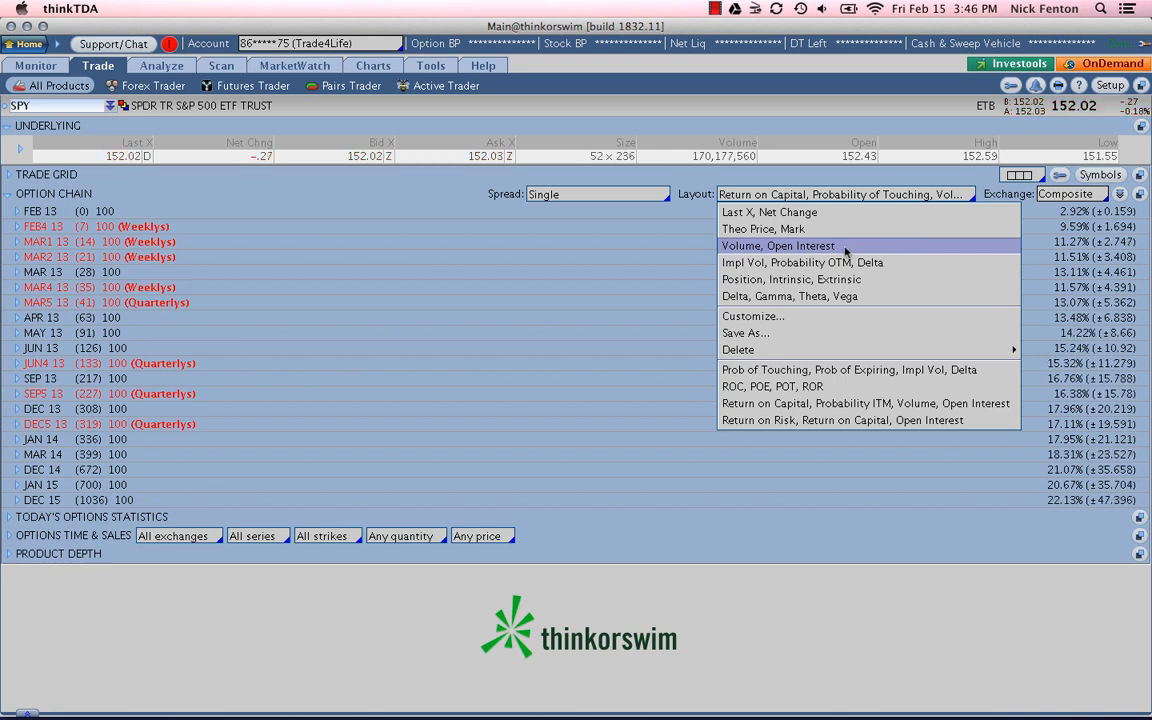
- Set the SPY option chain layout to Volume, Open Interest
left_click(778, 244)
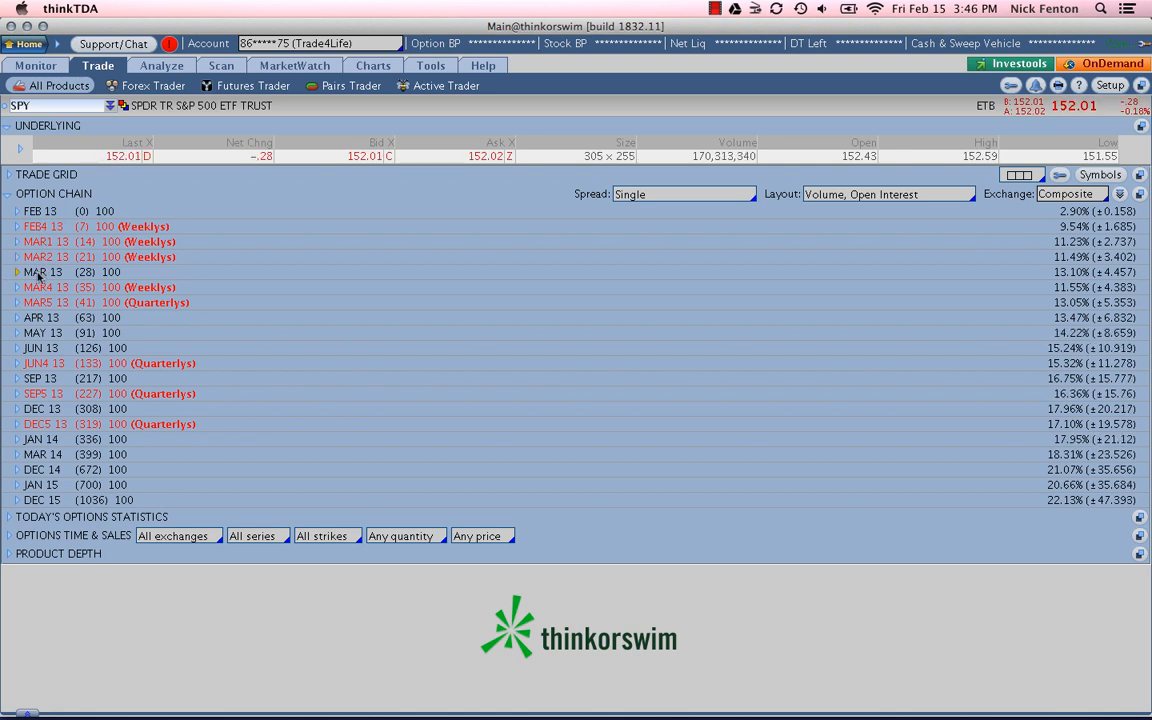
mouse_move(84, 288)
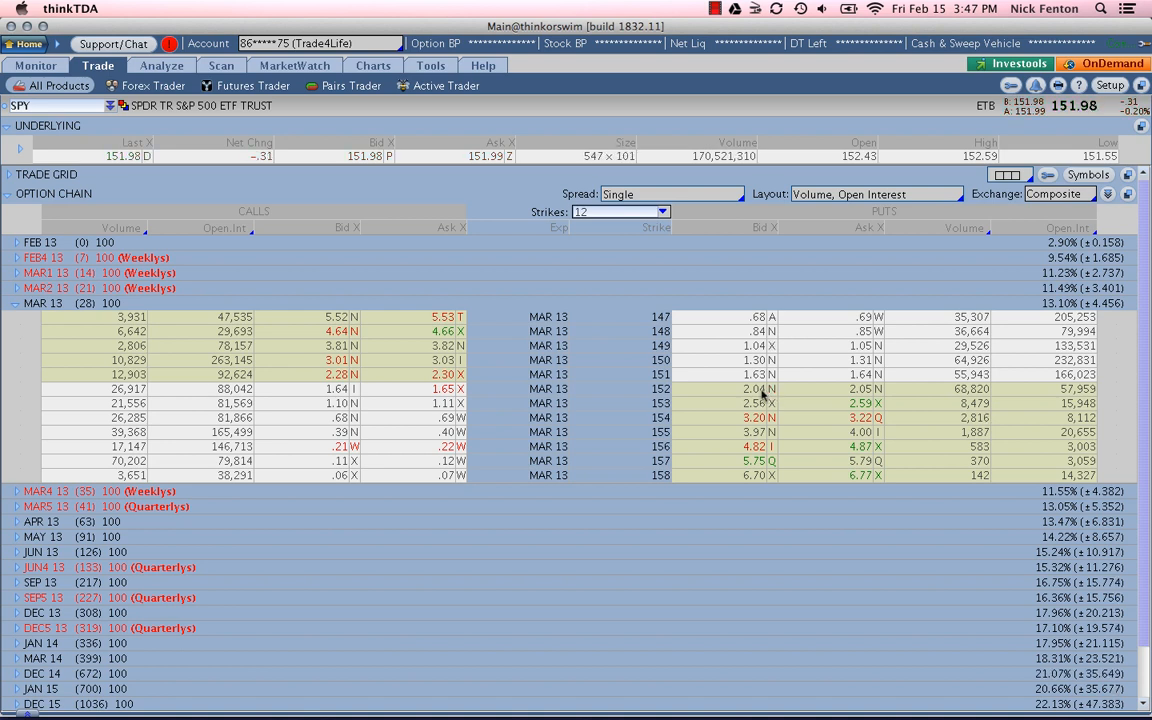
mouse_move(804, 400)
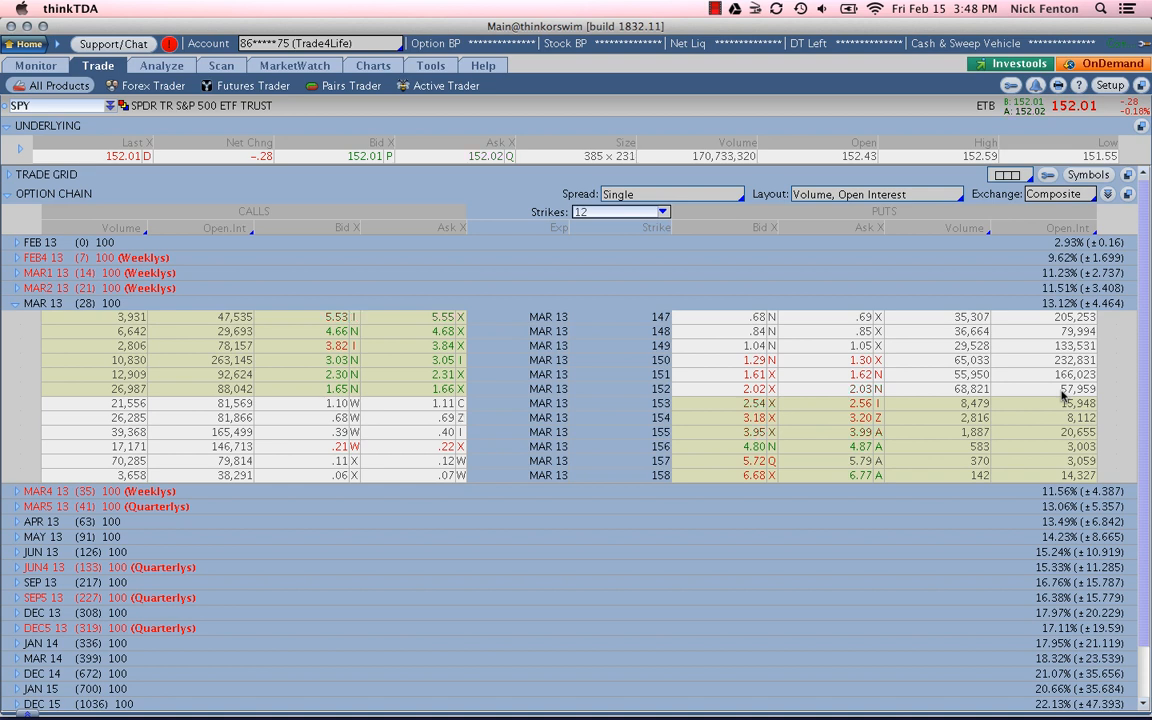
mouse_move(824, 398)
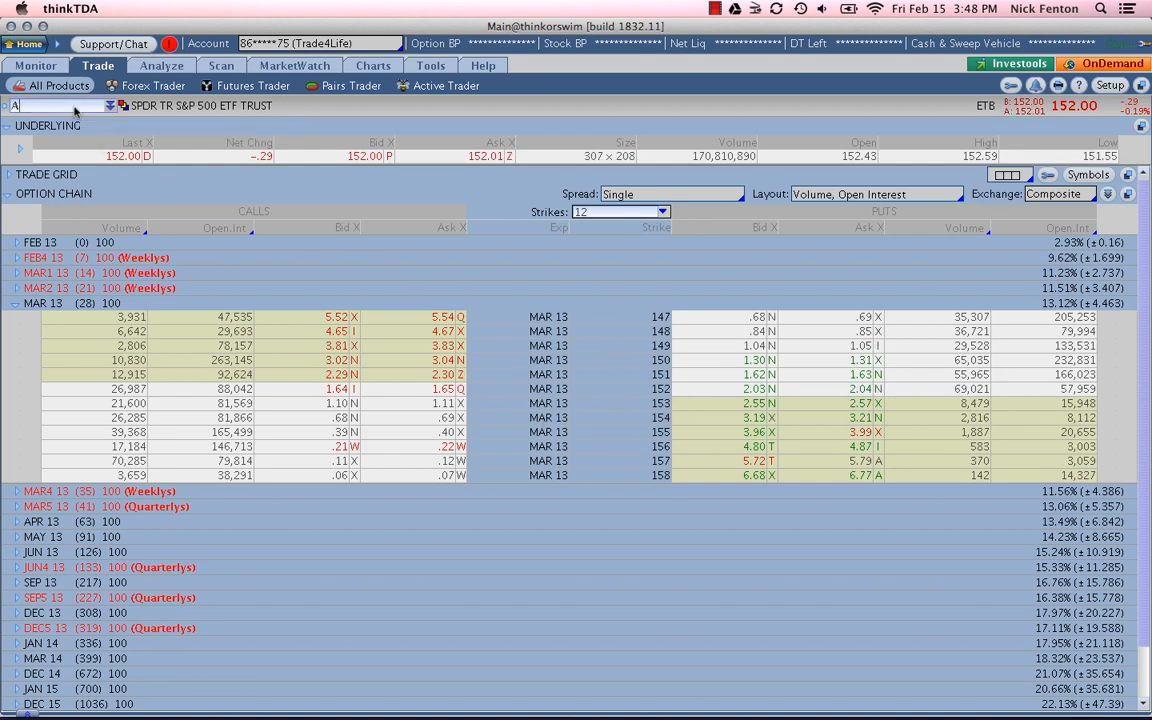
type("AAPL")
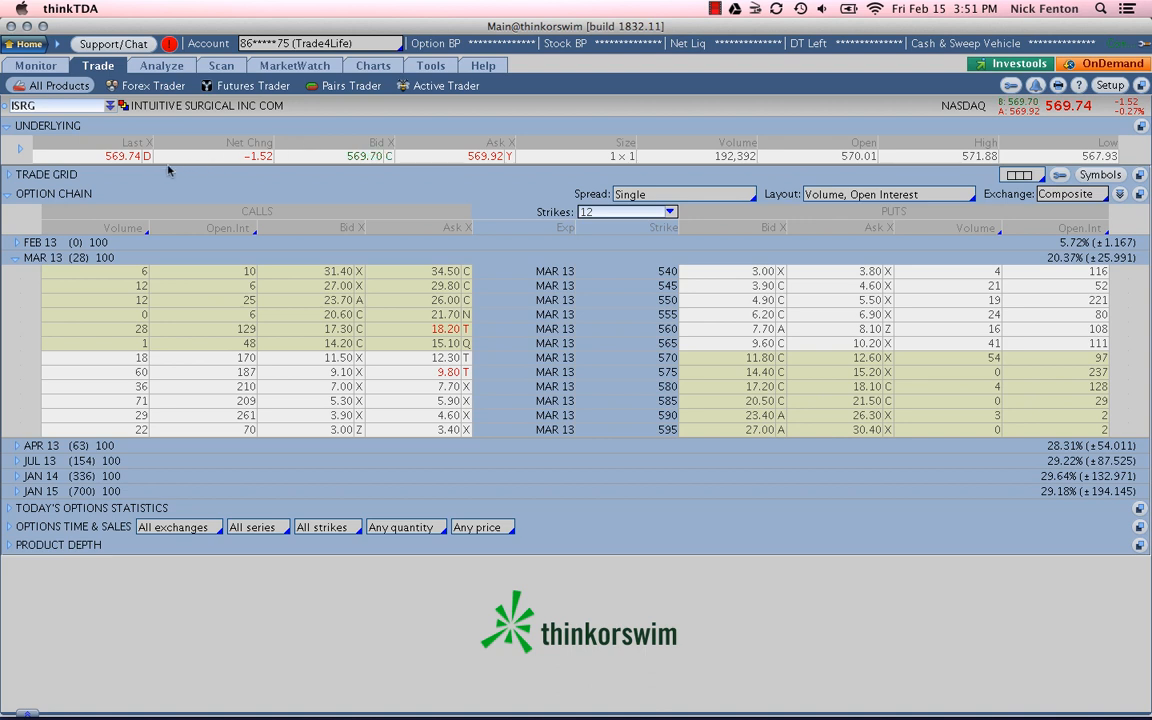
mouse_move(110, 166)
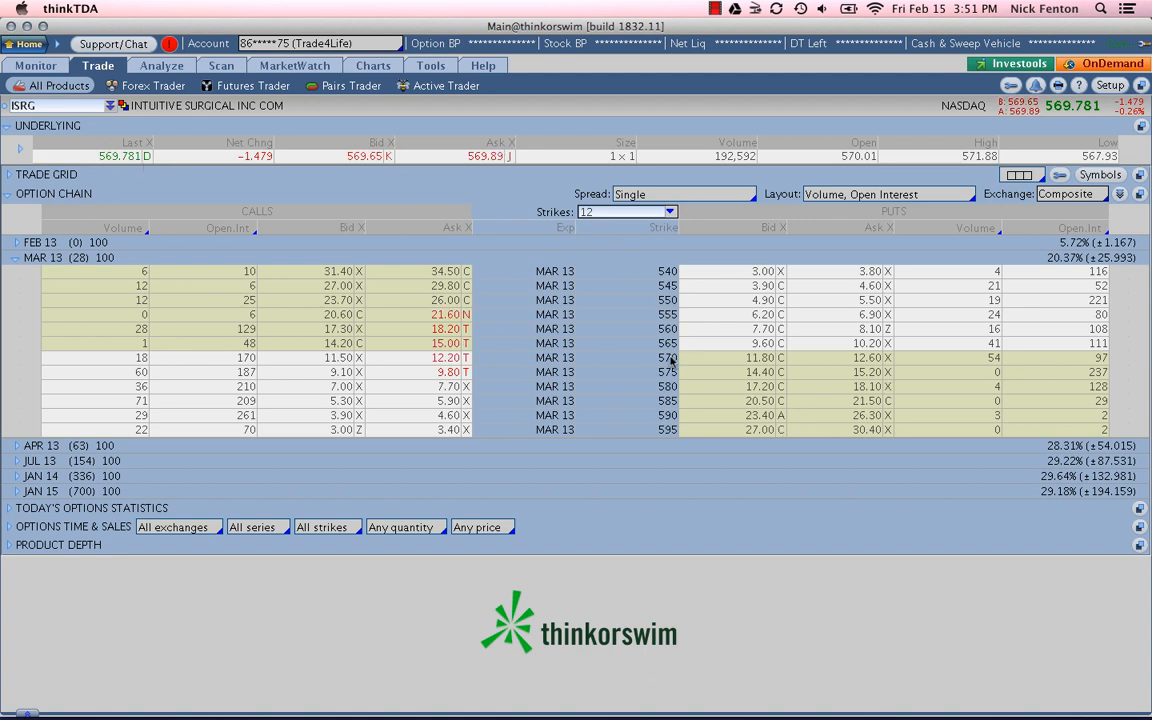
mouse_move(762, 364)
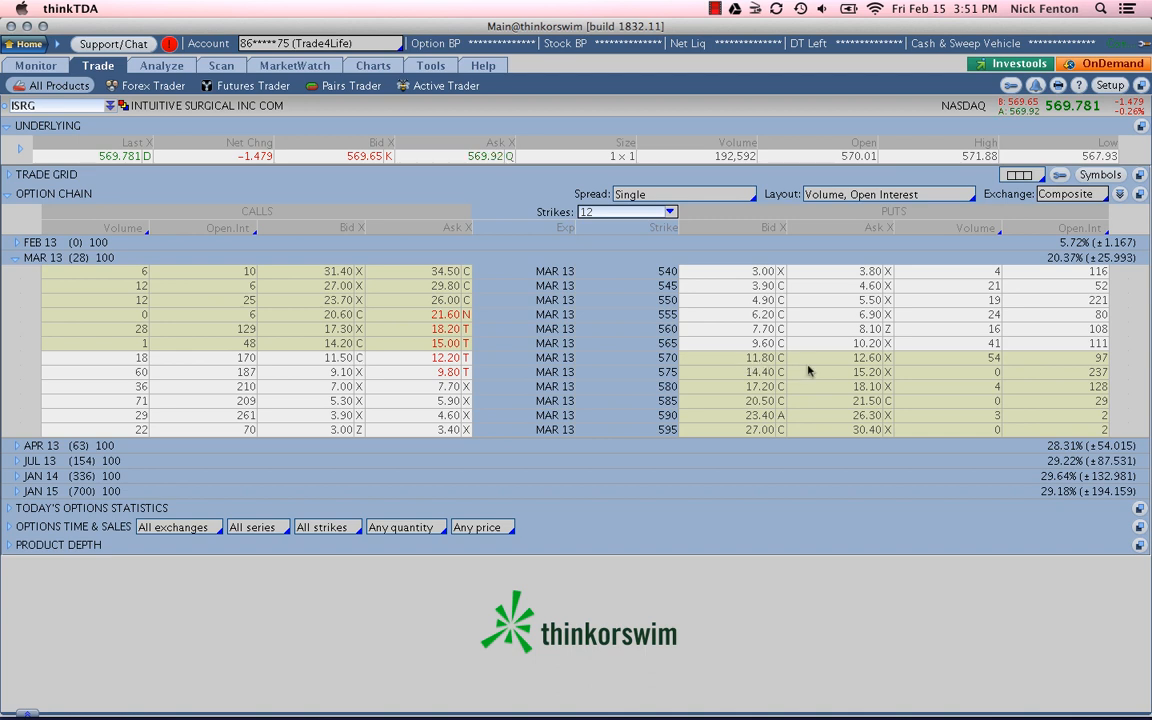
mouse_move(868, 370)
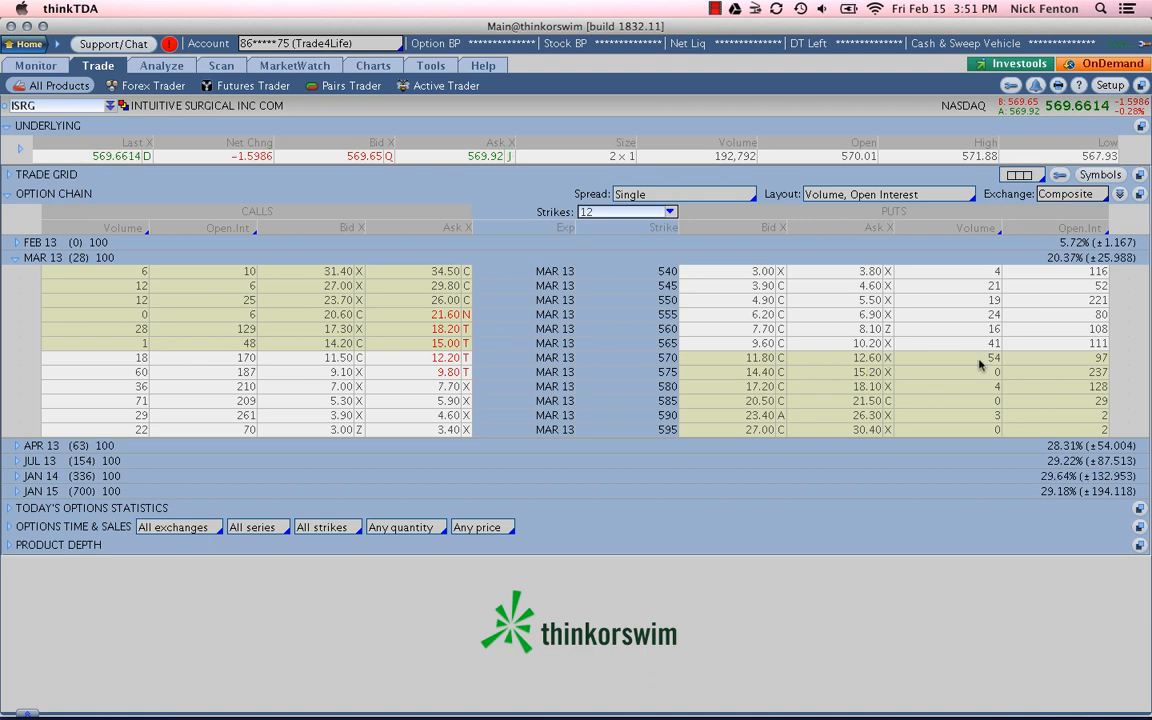
mouse_move(992, 366)
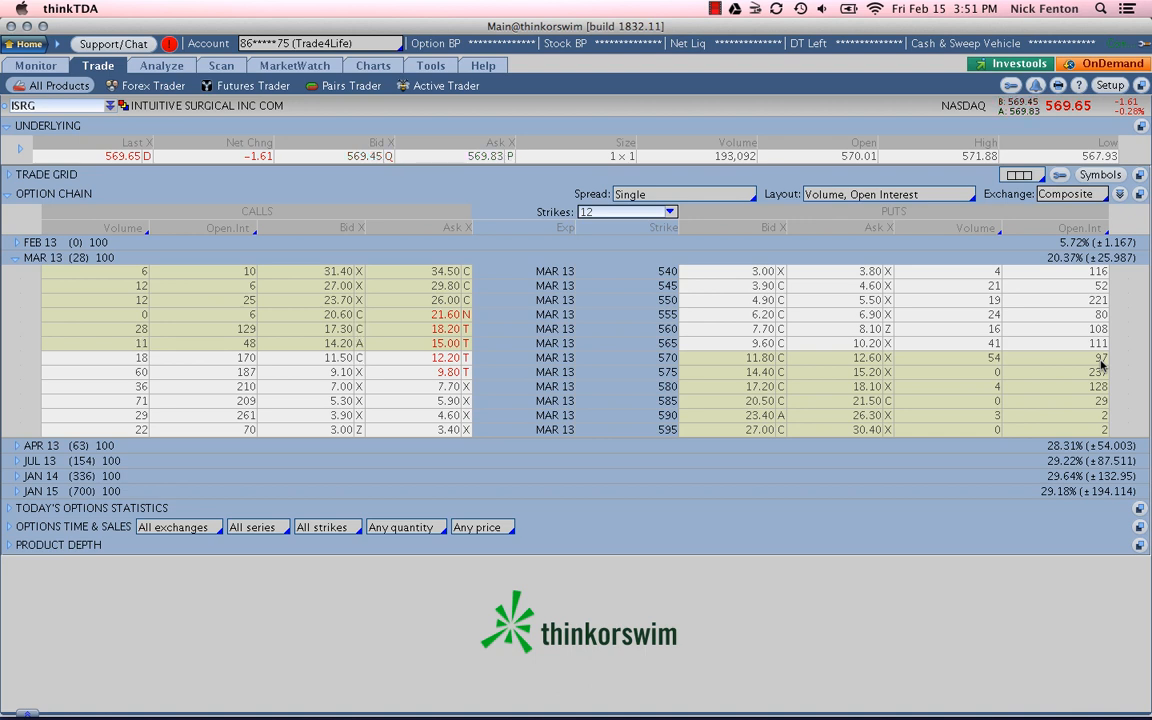
mouse_move(762, 368)
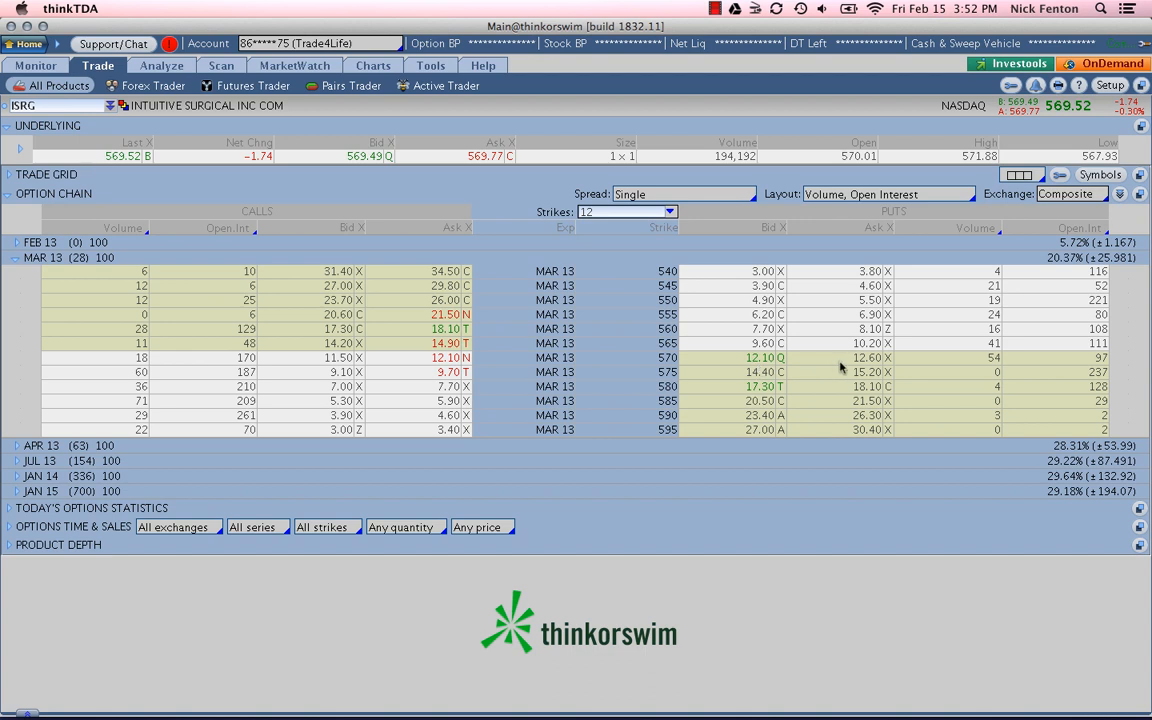
mouse_move(788, 368)
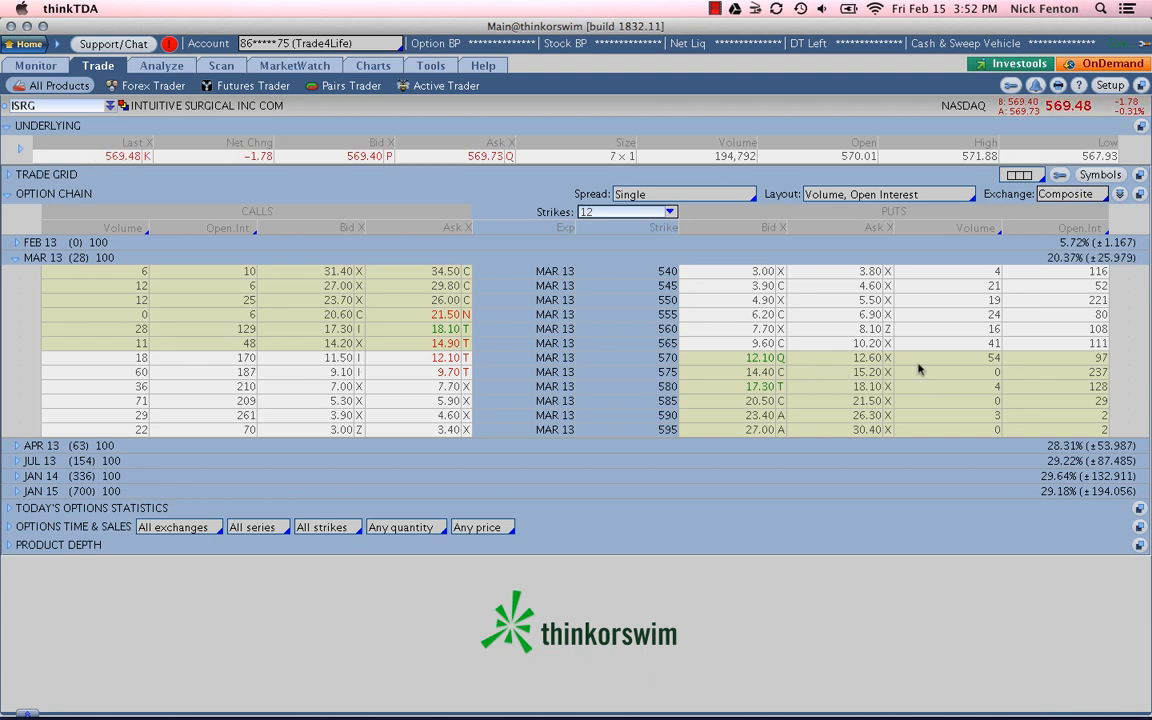
mouse_move(1092, 364)
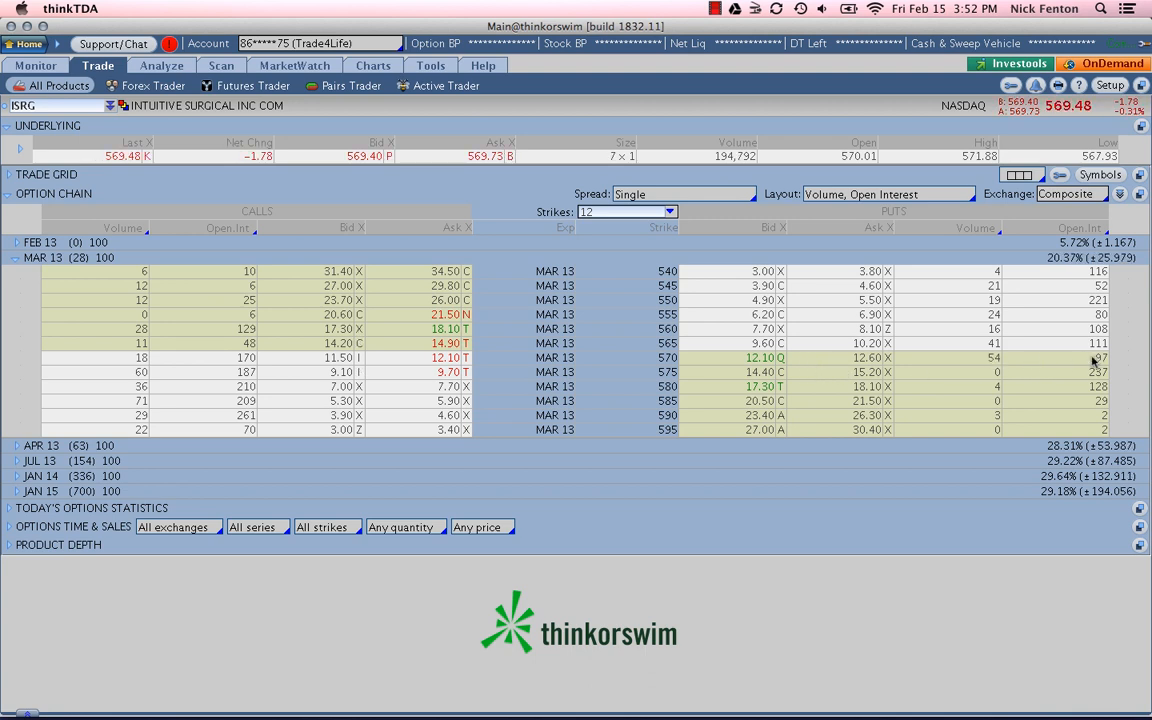